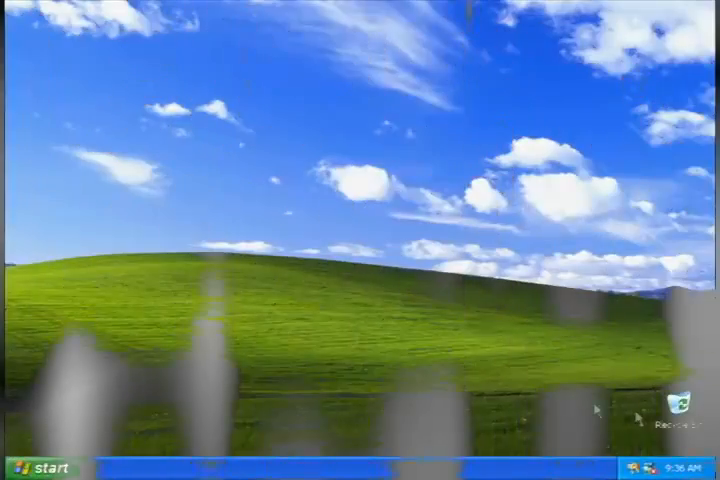
# Step: Begin a new user account in Control Panel and continue past the naming step
pyautogui.click(40, 468)
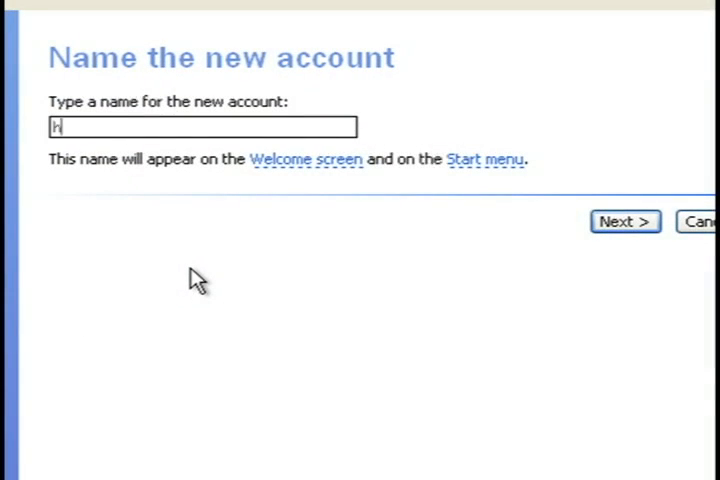
pyautogui.click(624, 220)
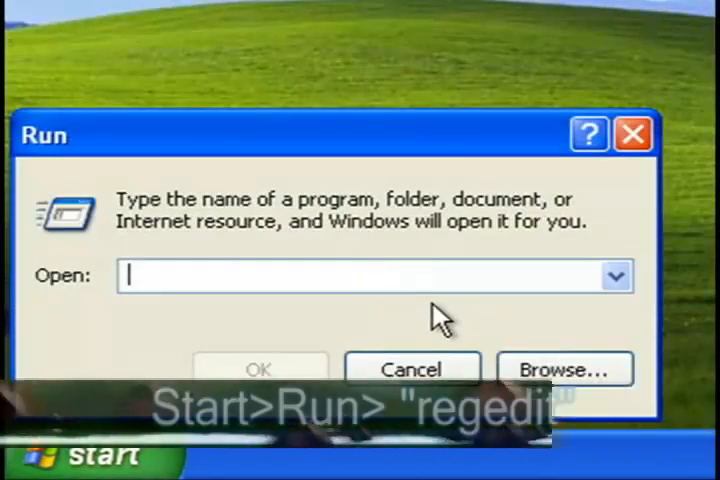
# Step: Launch the Registry Editor by running regedit
pyautogui.write('rege')
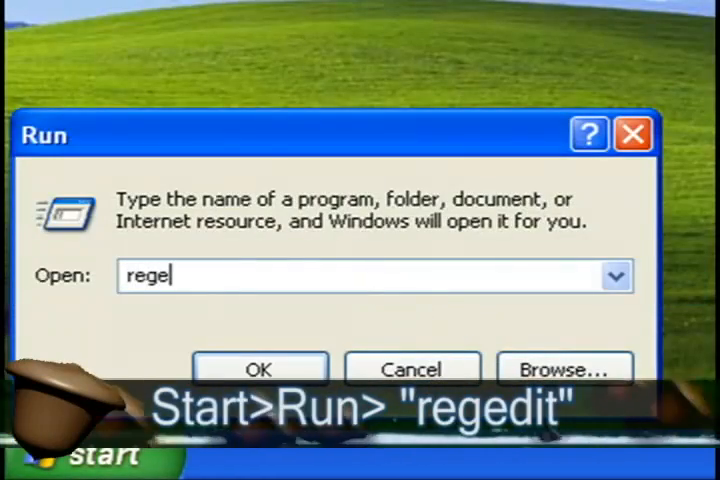
pyautogui.click(258, 368)
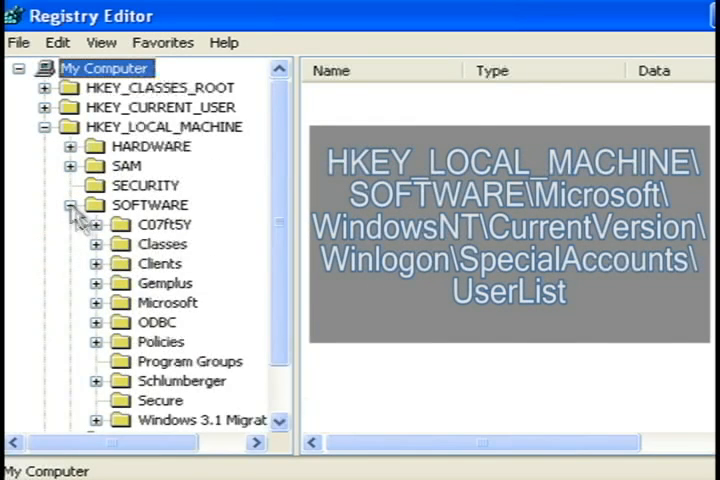
# Step: Navigate down through SOFTWARE\Microsoft\Windows NT\CurrentVersion\Winlogon to reach SpecialAccounts\UserList
pyautogui.scroll(-3)
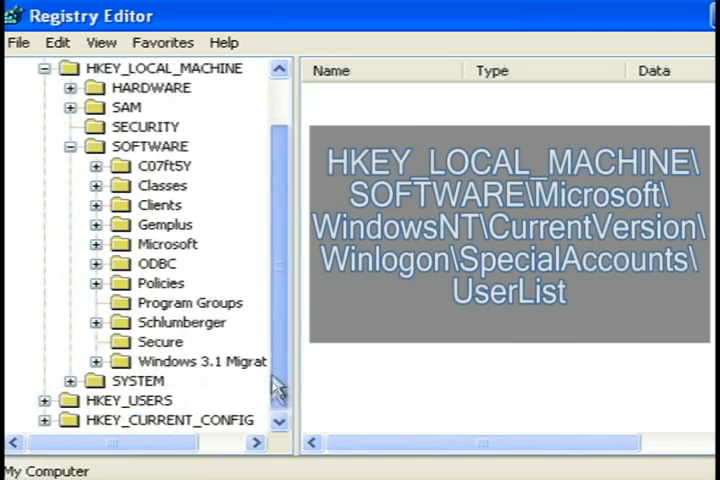
pyautogui.moveTo(100, 250)
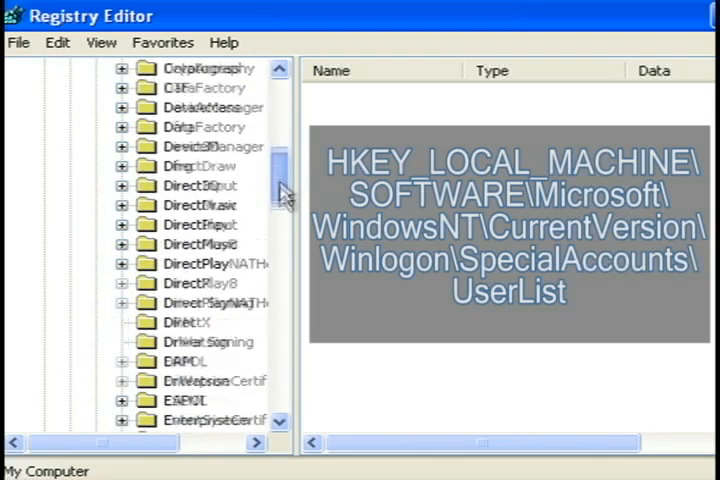
pyautogui.scroll(-3)
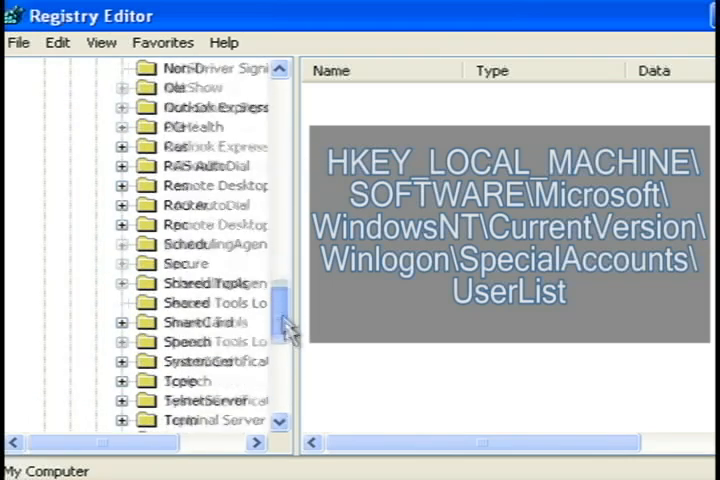
pyautogui.scroll(-3)
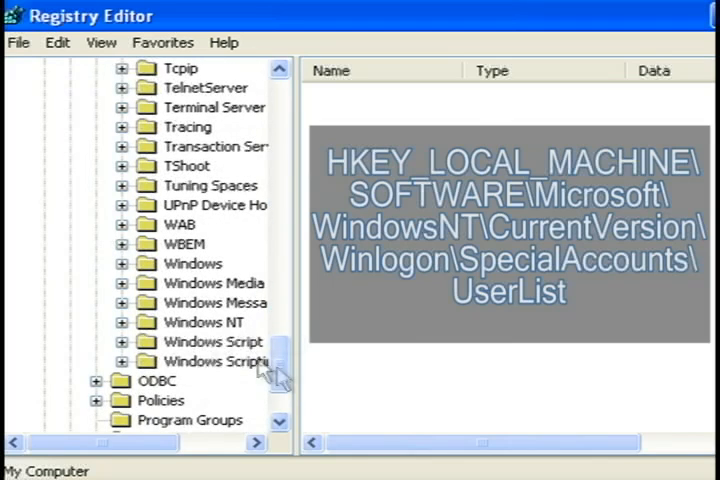
pyautogui.click(122, 322)
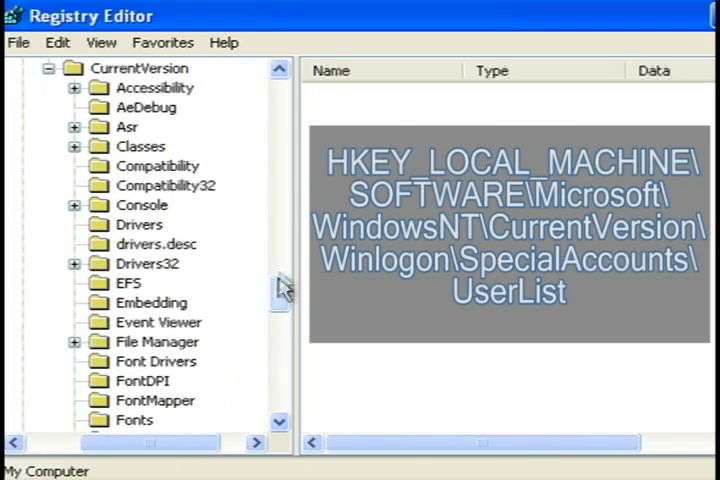
pyautogui.scroll(-3)
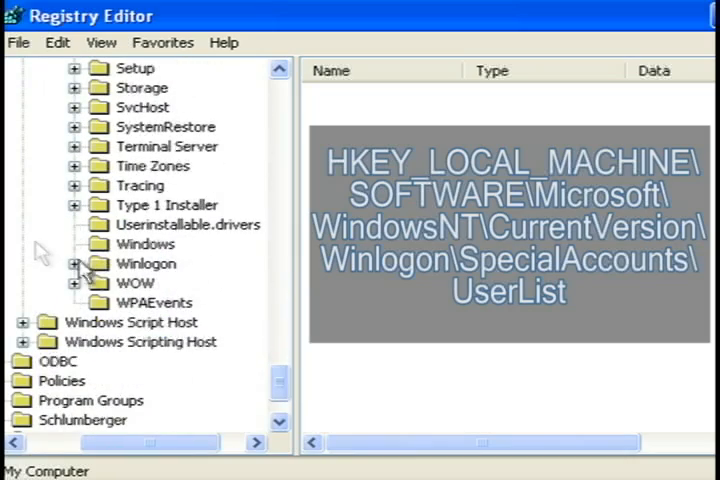
pyautogui.click(76, 264)
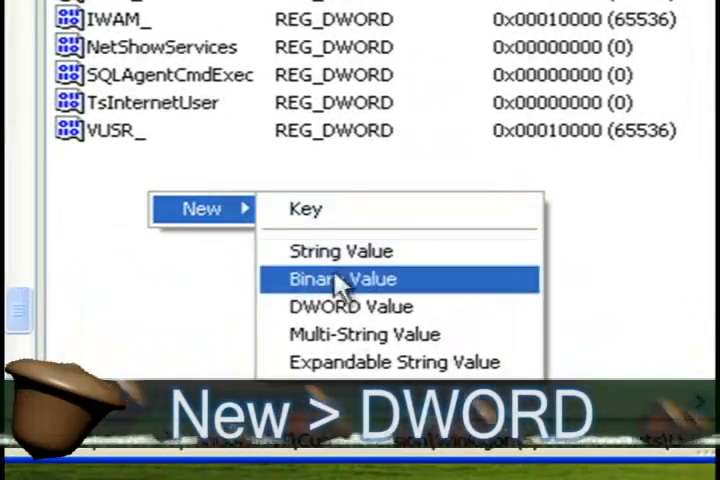
# Step: Create a new DWORD value in UserList and name it hidden_user
pyautogui.click(348, 306)
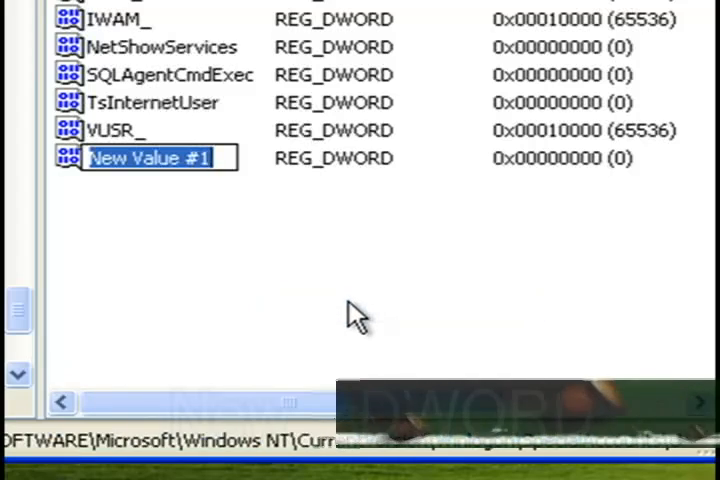
pyautogui.write('hidden_user')
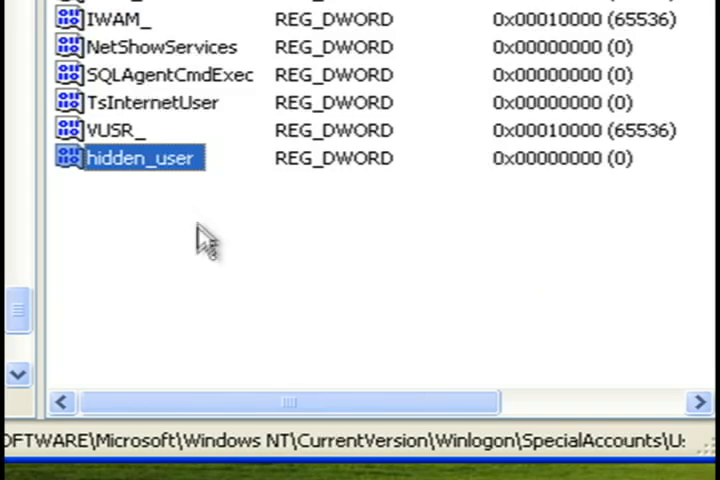
pyautogui.doubleClick(128, 158)
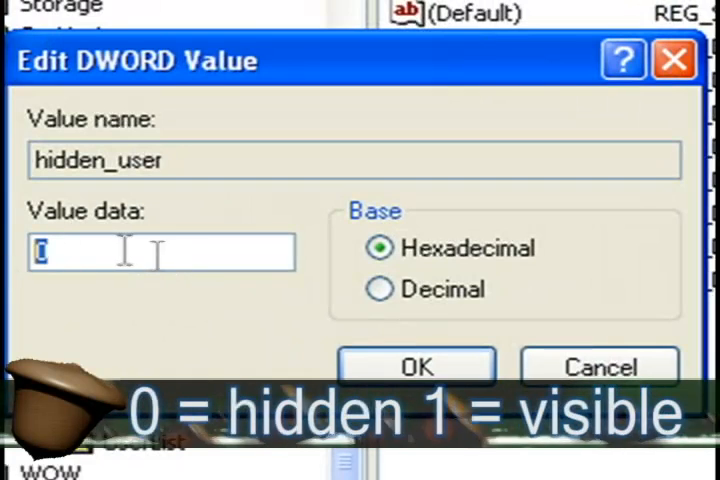
# Step: Set hidden_user's value data to 1 and confirm
pyautogui.write('1')
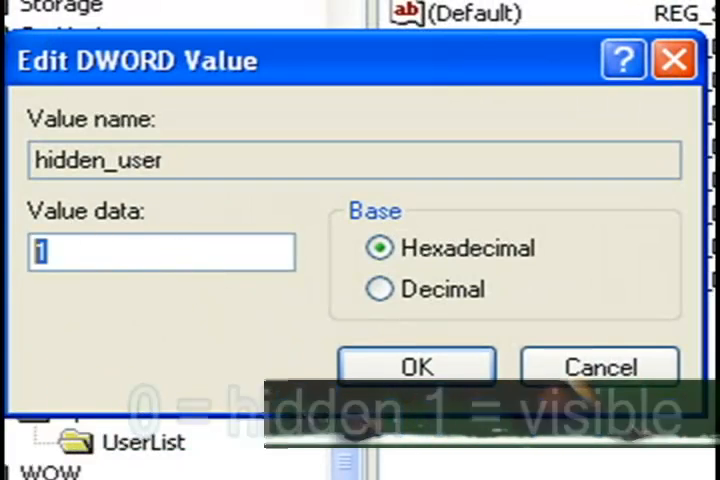
pyautogui.click(416, 366)
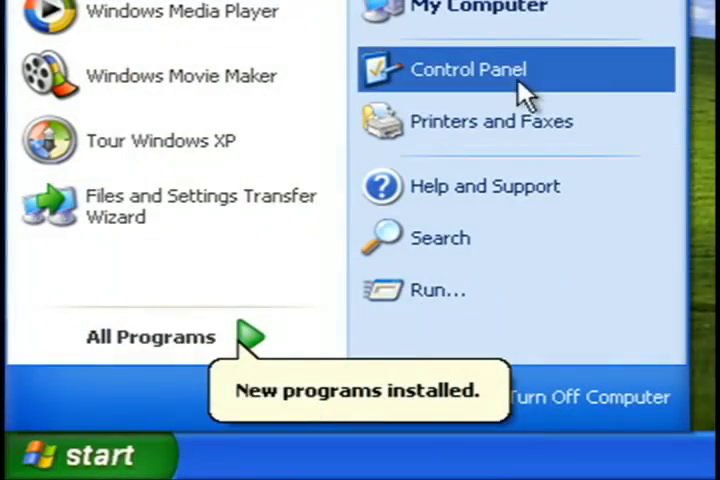
# Step: Choose Control Panel from the Start menu
pyautogui.click(468, 68)
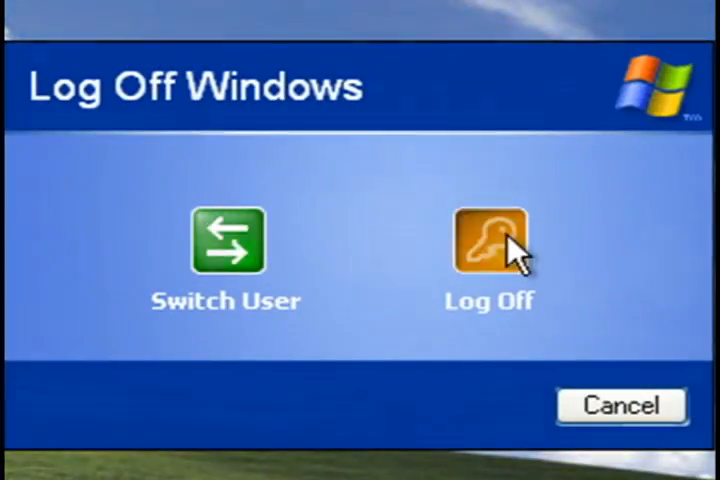
# Step: Log off and sign back in by entering the hidden_user account name
pyautogui.click(488, 242)
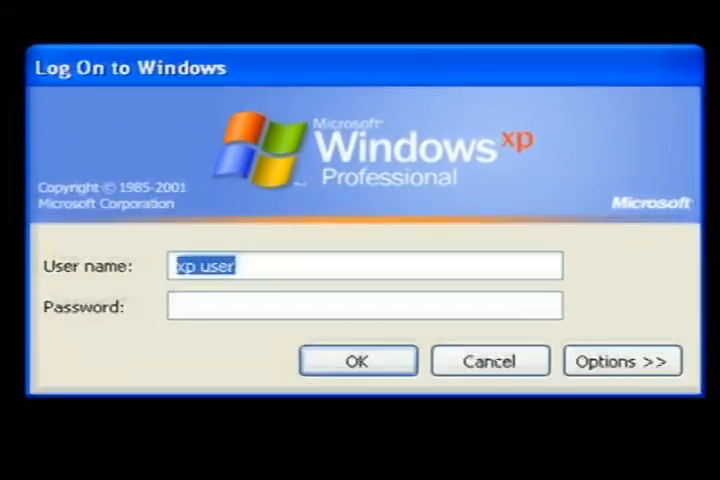
pyautogui.write('hidden_u')
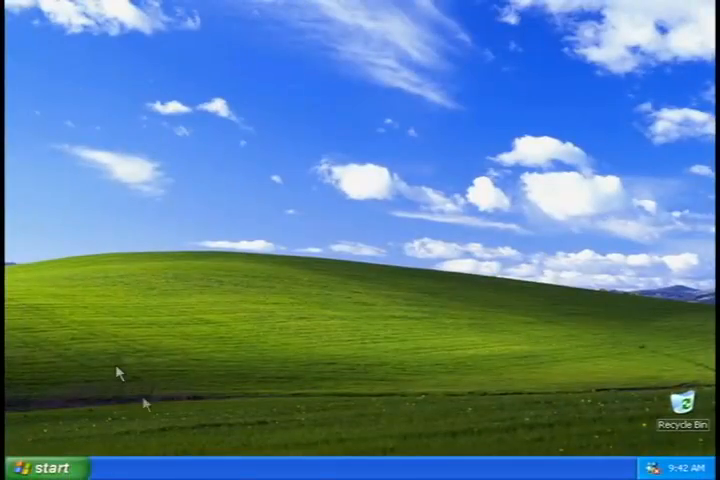
# Step: Return to Control Panel from the Start menu to view its categories
pyautogui.click(40, 470)
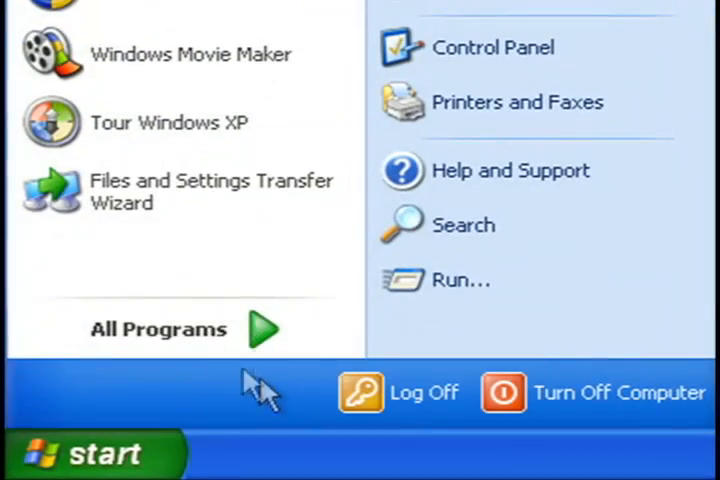
pyautogui.click(492, 48)
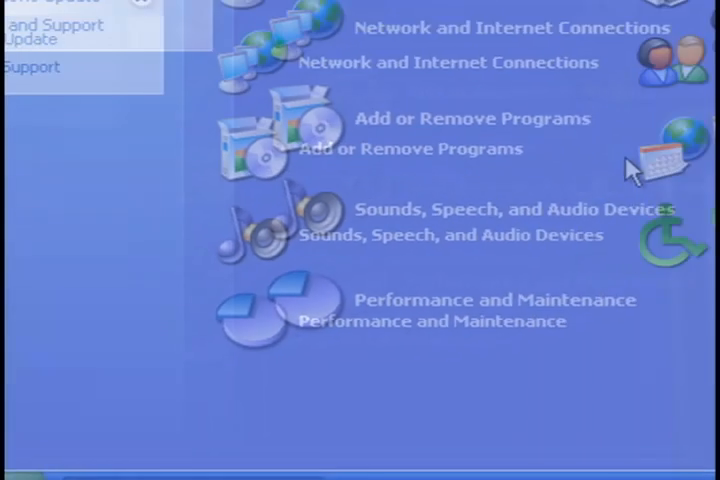